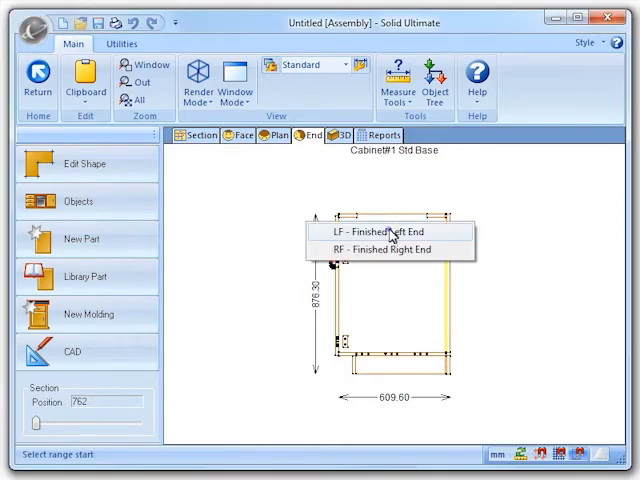
# - Inspect the Finished Left End part's properties and close them again
pyautogui.click(368, 232)
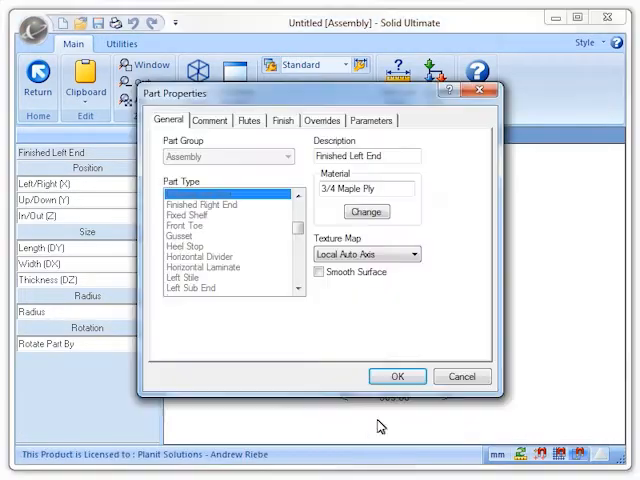
pyautogui.click(366, 212)
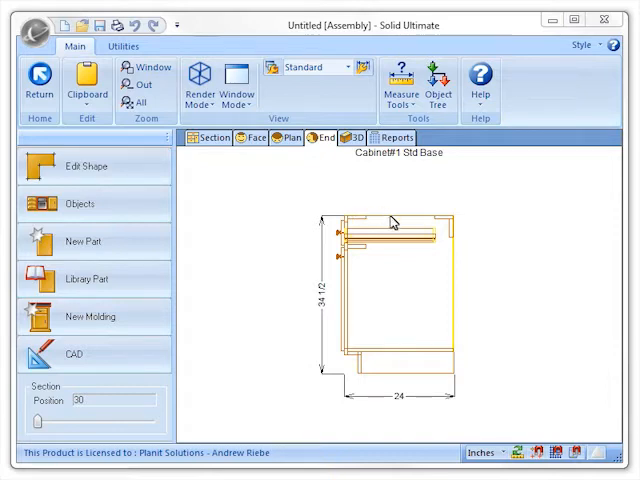
pyautogui.rightClick(392, 222)
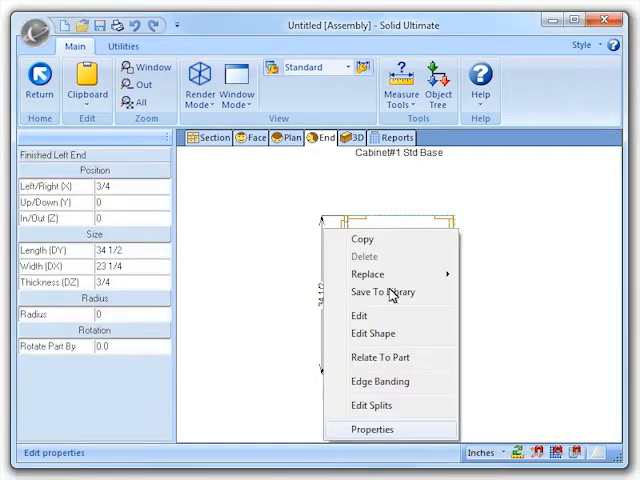
pyautogui.click(372, 428)
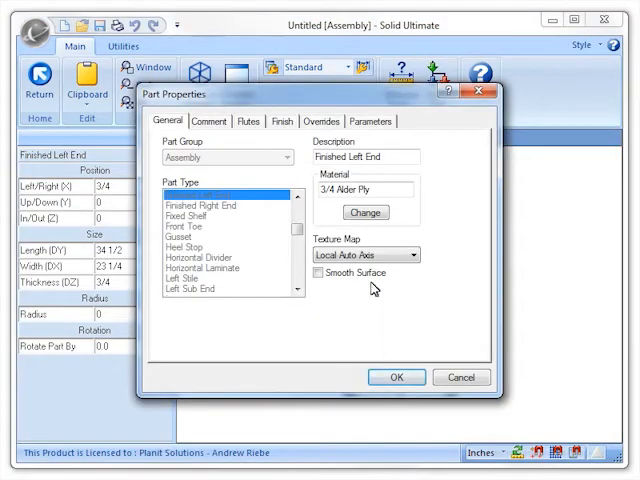
pyautogui.click(364, 212)
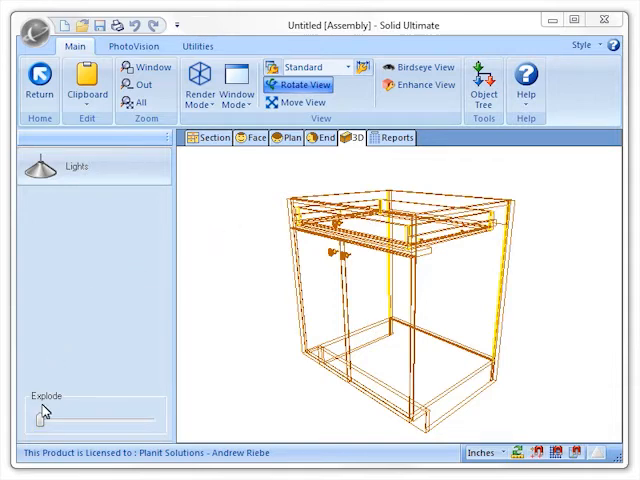
# - Spread the cabinet parts apart in 3D with the Explode slider
pyautogui.moveTo(44, 410); pyautogui.dragTo(64, 424)
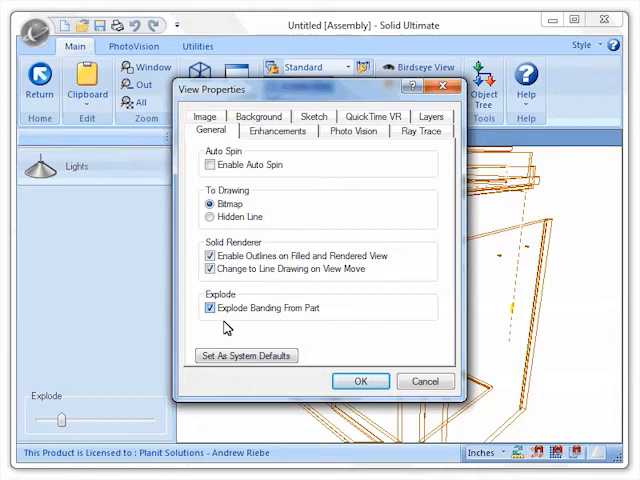
# - Uncheck Explode Banding From Part and apply the view settings
pyautogui.click(208, 308)
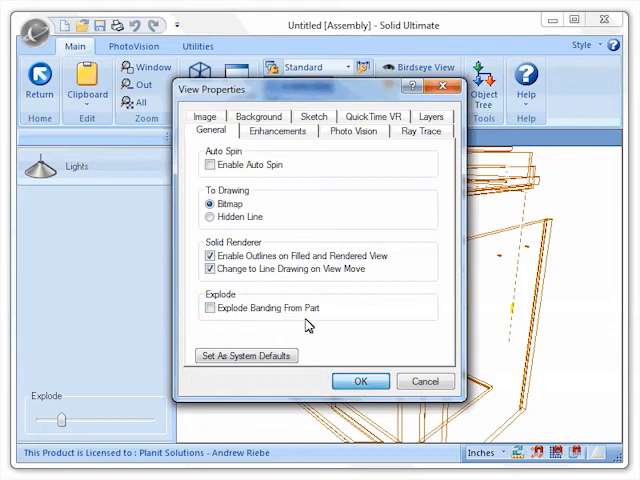
pyautogui.click(360, 380)
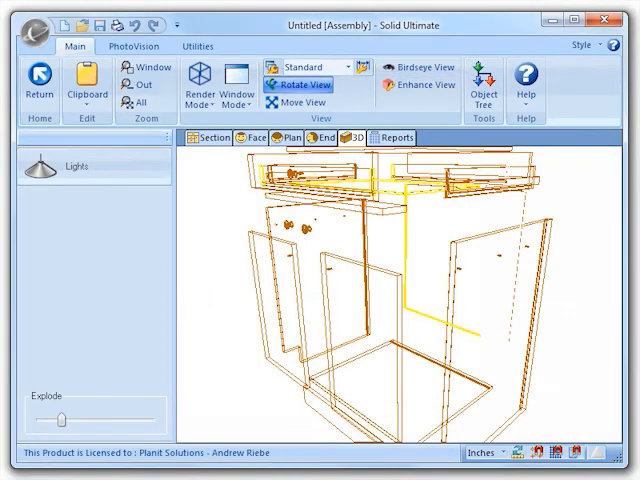